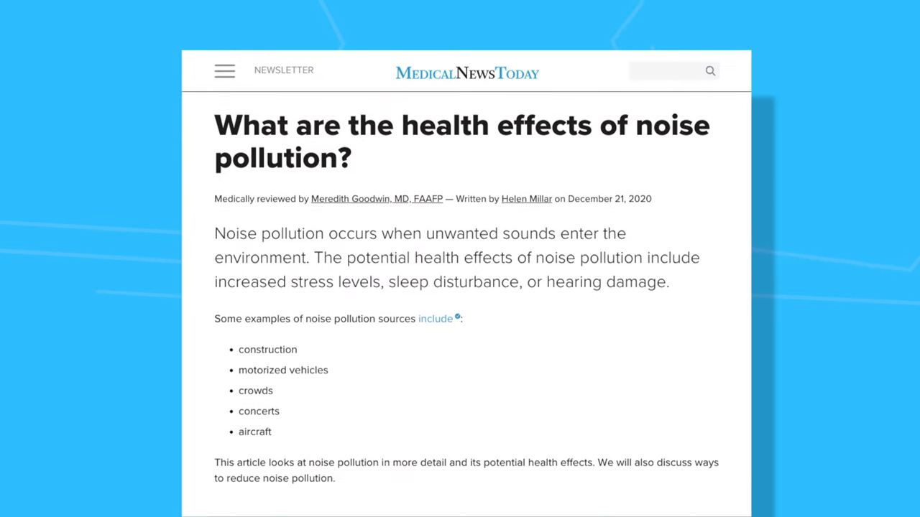
Scroll through the noise-level article down to the common noise levels dBA table.
{"action": "scroll", "scroll_direction": "down", "scroll_amount": 3}
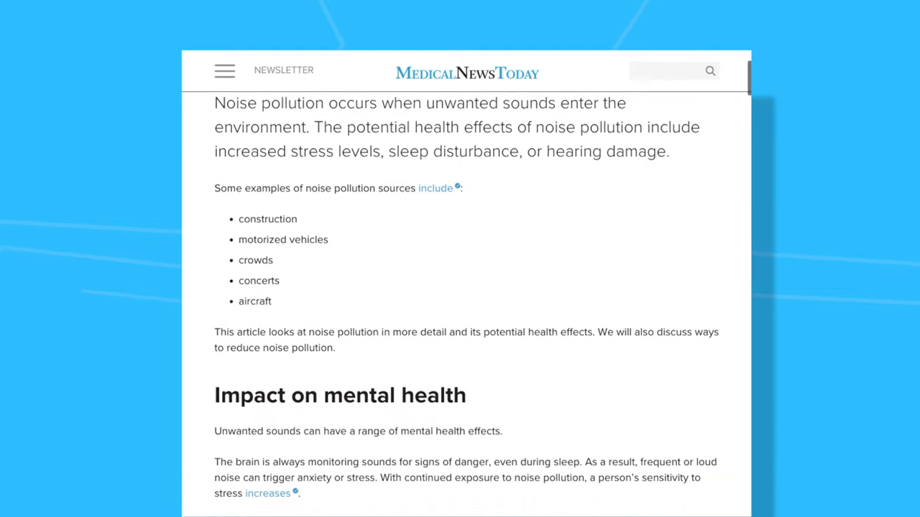
{"action": "scroll", "scroll_direction": "down", "scroll_amount": 3}
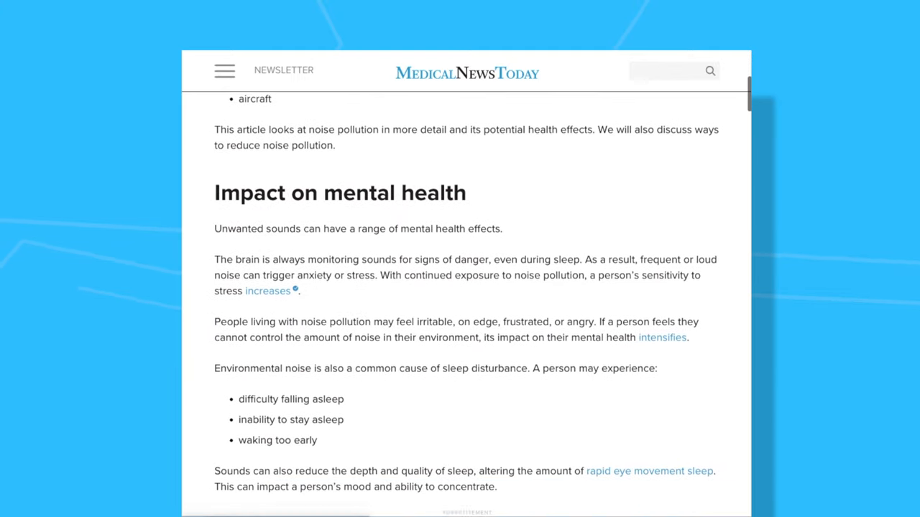
{"action": "scroll", "scroll_direction": "down", "scroll_amount": 3}
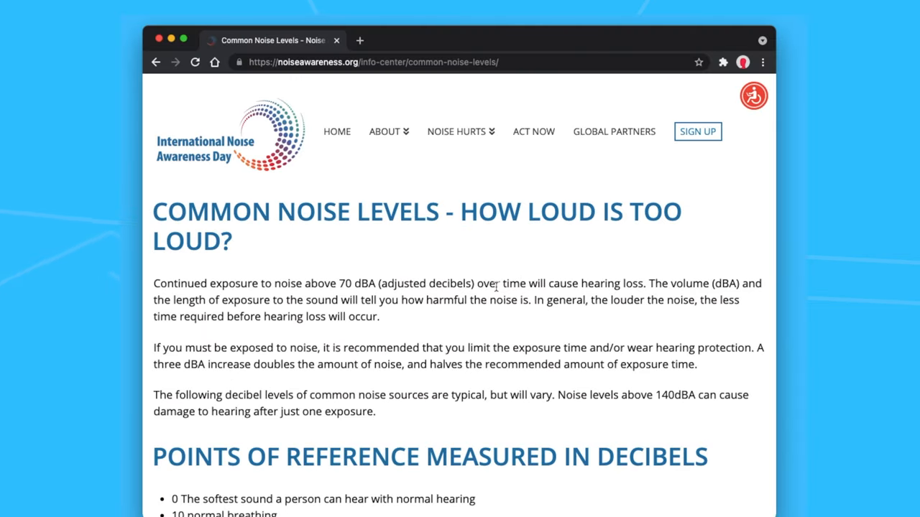
{"action": "scroll", "scroll_direction": "down", "scroll_amount": 3}
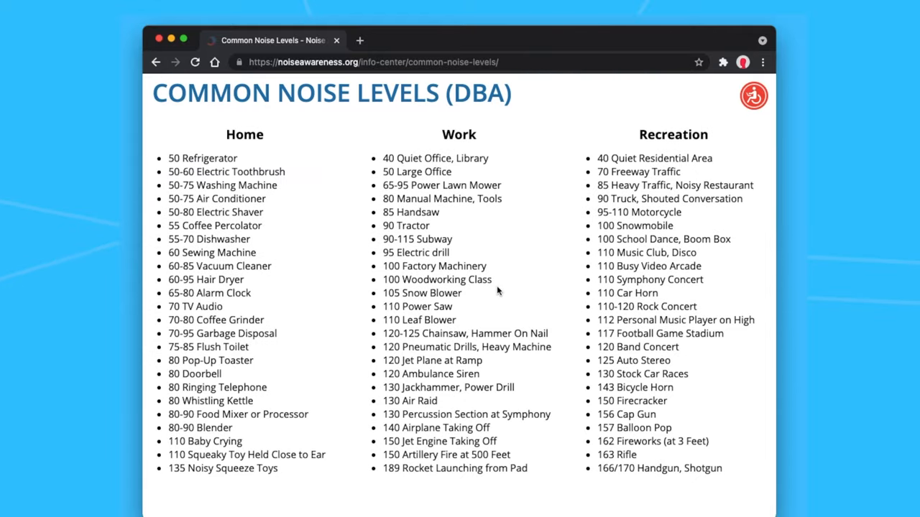
{"action": "double_click", "coordinate": [195, 306]}
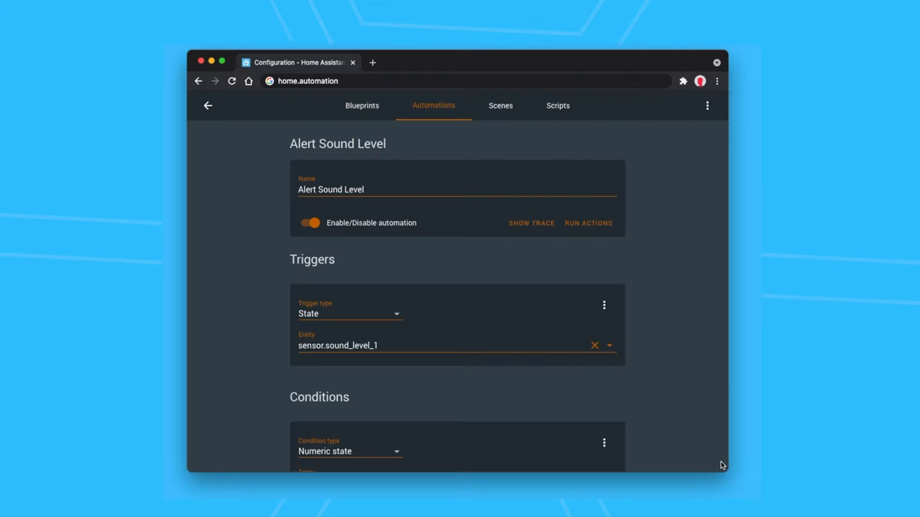
{"action": "scroll", "scroll_direction": "down", "scroll_amount": 3}
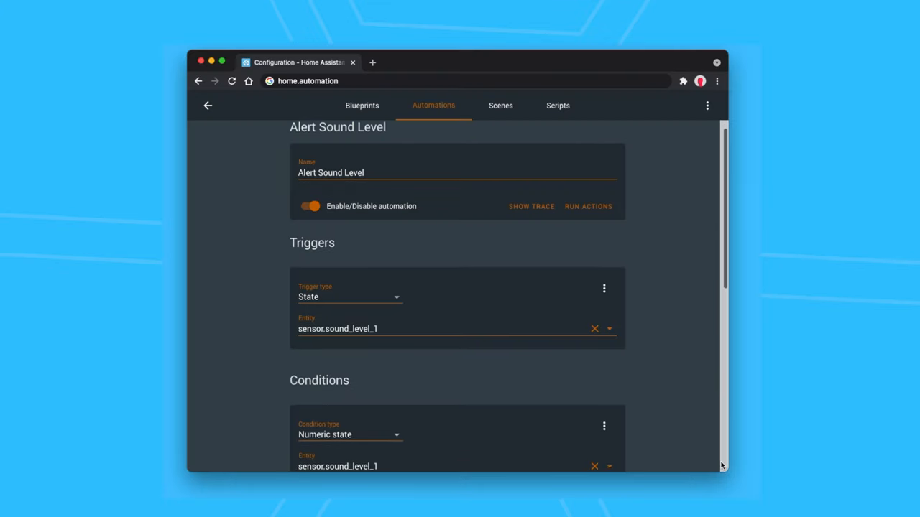
{"action": "scroll", "scroll_direction": "down", "scroll_amount": 3}
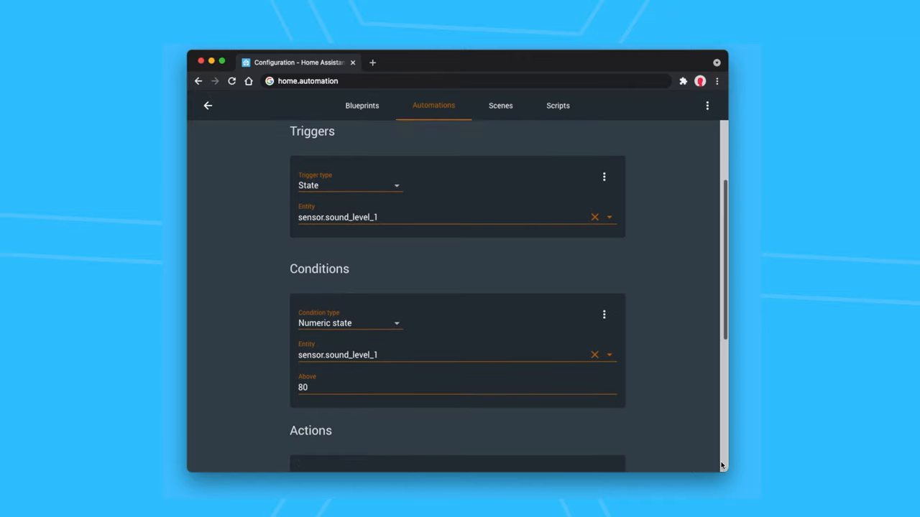
{"action": "scroll", "scroll_direction": "down", "scroll_amount": 3}
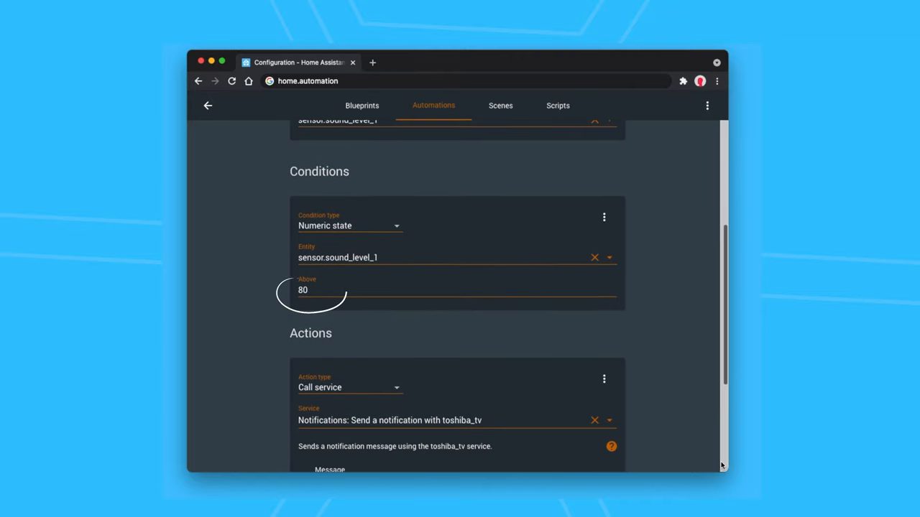
{"action": "scroll", "scroll_direction": "down", "scroll_amount": 3}
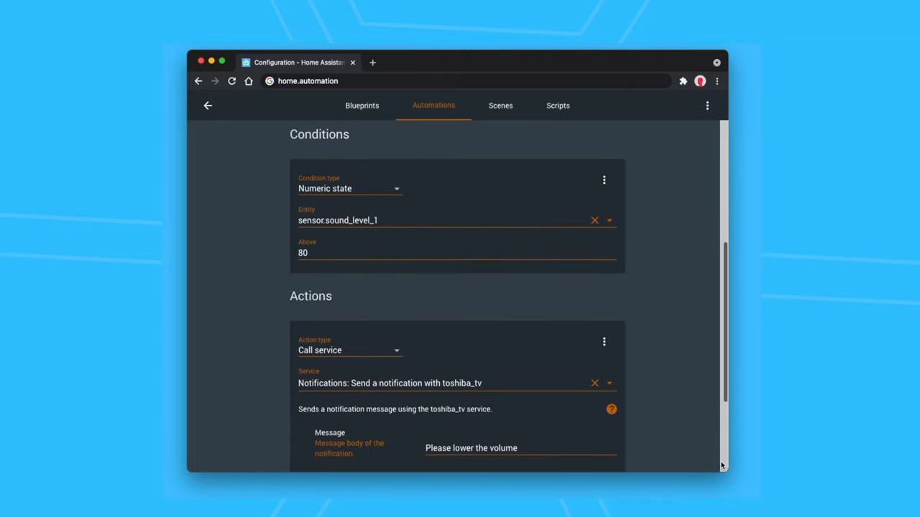
{"action": "scroll", "scroll_direction": "down", "scroll_amount": 3}
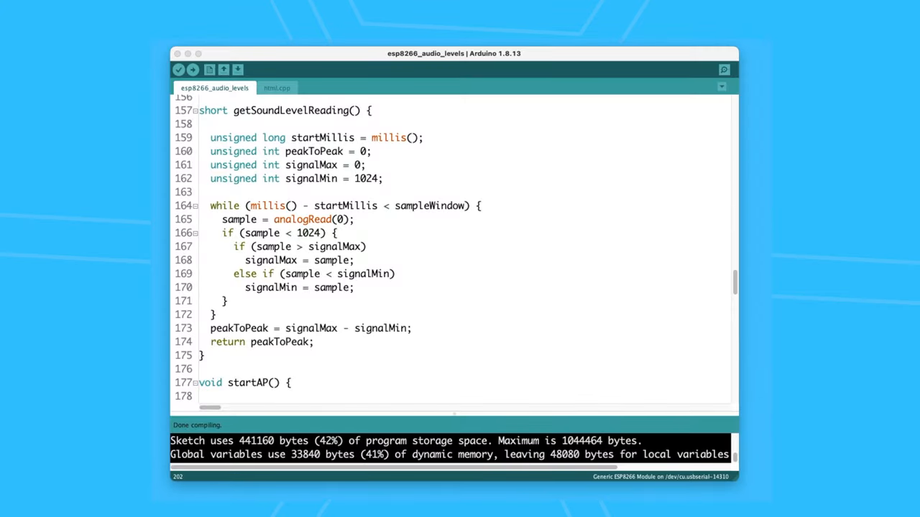
{"action": "double_click", "coordinate": [238, 219]}
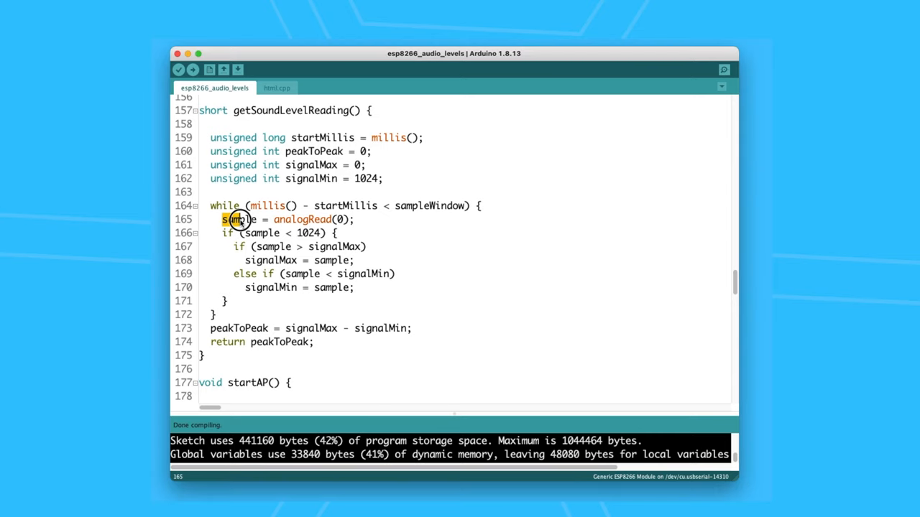
{"action": "triple_click", "coordinate": [287, 219]}
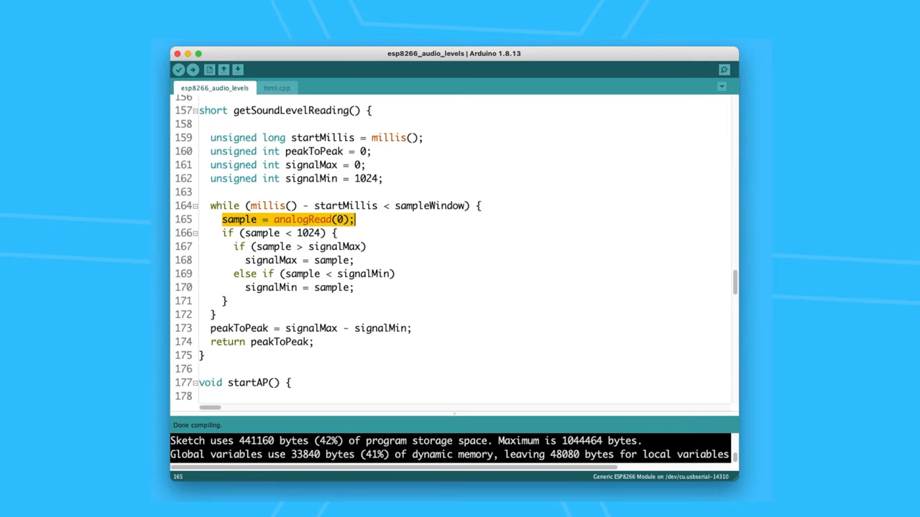
{"action": "mouse_move", "coordinate": [601, 245]}
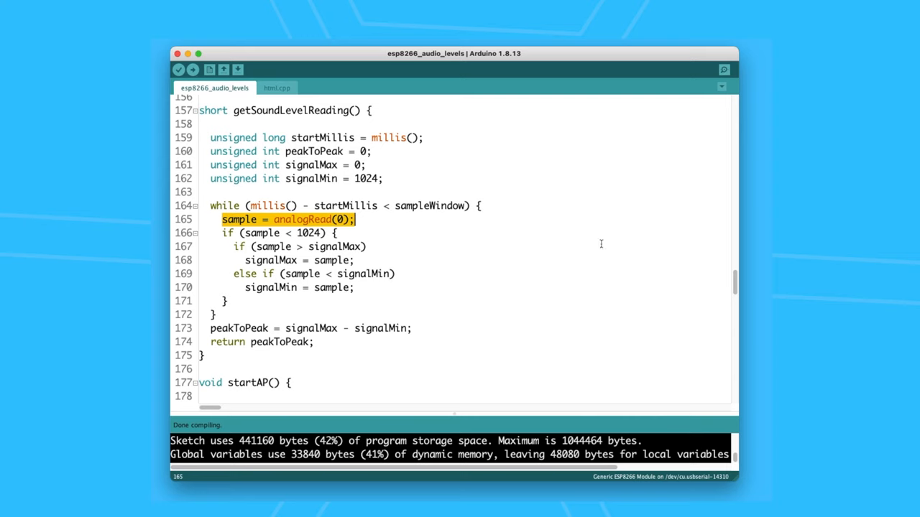
{"action": "left_click", "coordinate": [359, 219]}
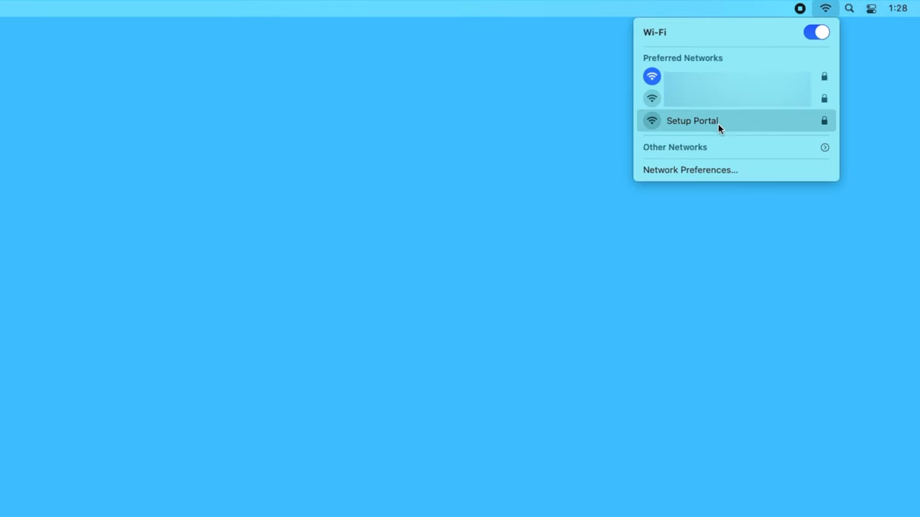
Join the 'Setup Portal' Wi-Fi network with its password so the device page at 192.168.4.1 loads.
{"action": "left_click", "coordinate": [691, 121]}
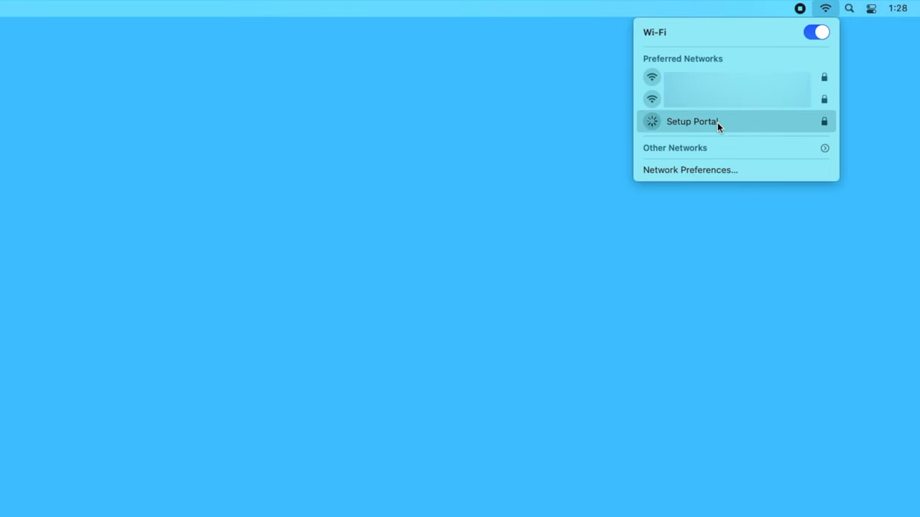
{"action": "left_click", "coordinate": [692, 121]}
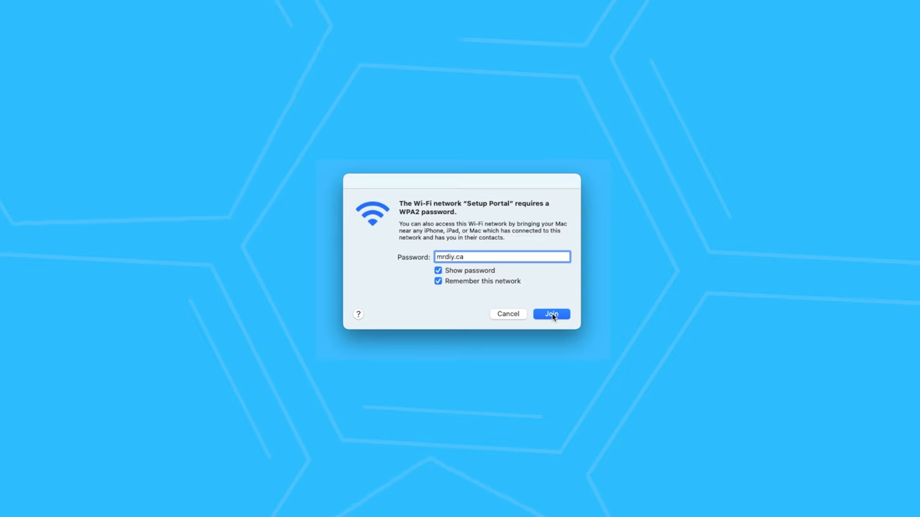
{"action": "left_click", "coordinate": [551, 314]}
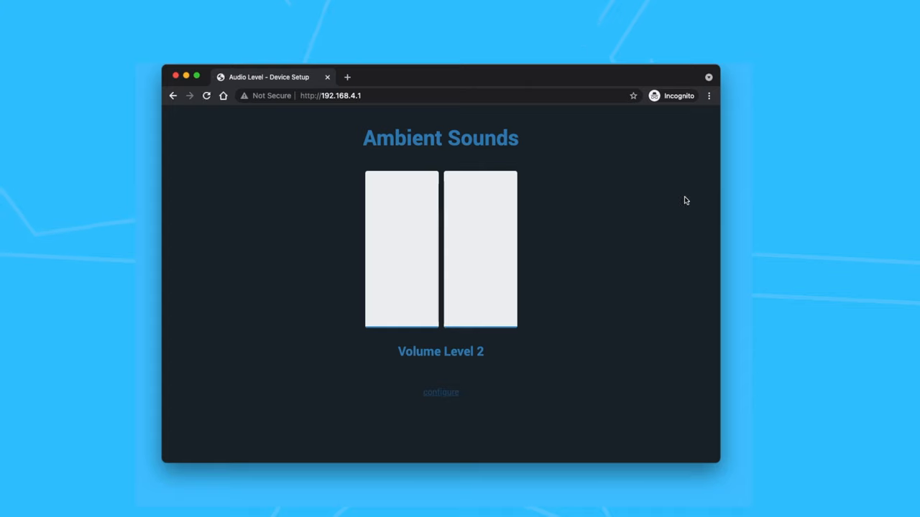
Submit the device's Wi-Fi and MQTT configuration with topic audio/levels/tv.
{"action": "left_click", "coordinate": [441, 393]}
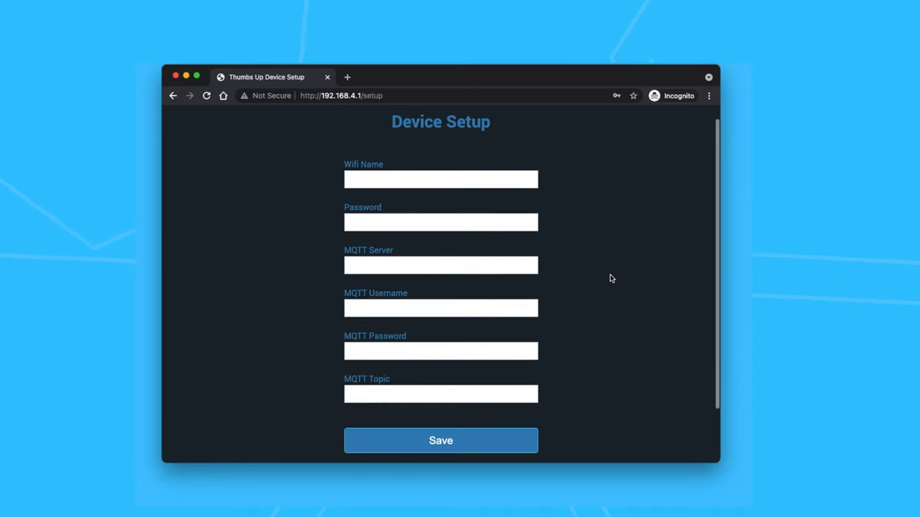
{"action": "left_click", "coordinate": [440, 447]}
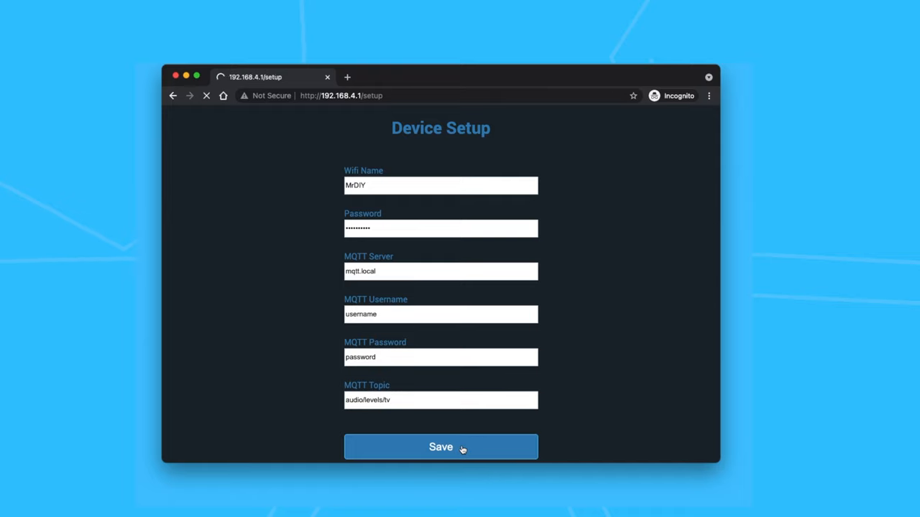
{"action": "left_click", "coordinate": [441, 447]}
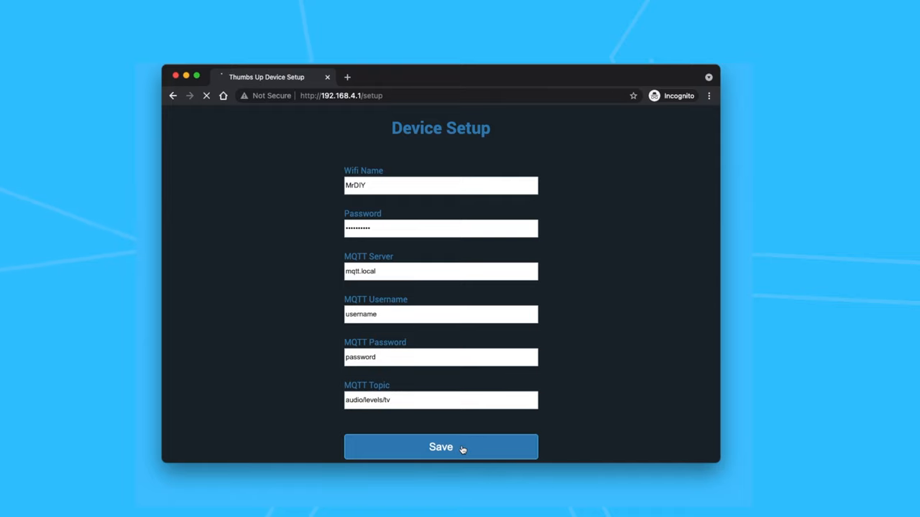
{"action": "left_click", "coordinate": [441, 447]}
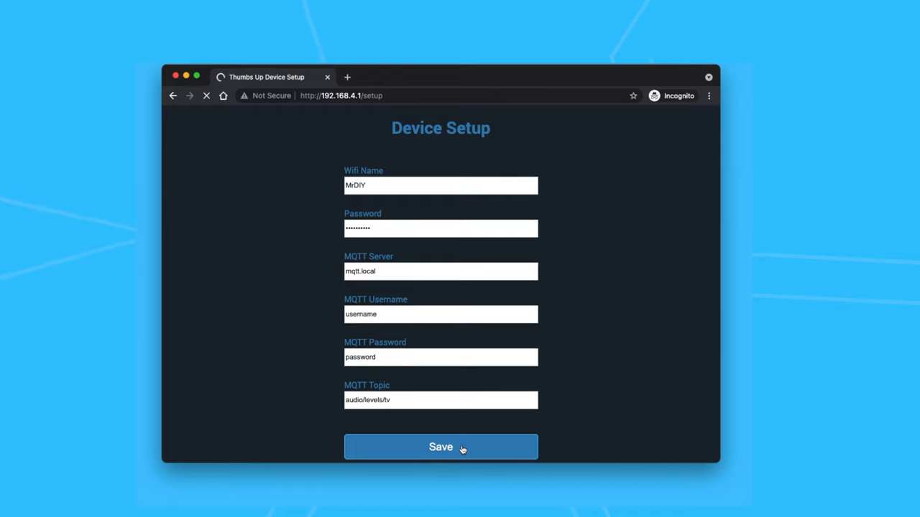
{"action": "left_click", "coordinate": [440, 447]}
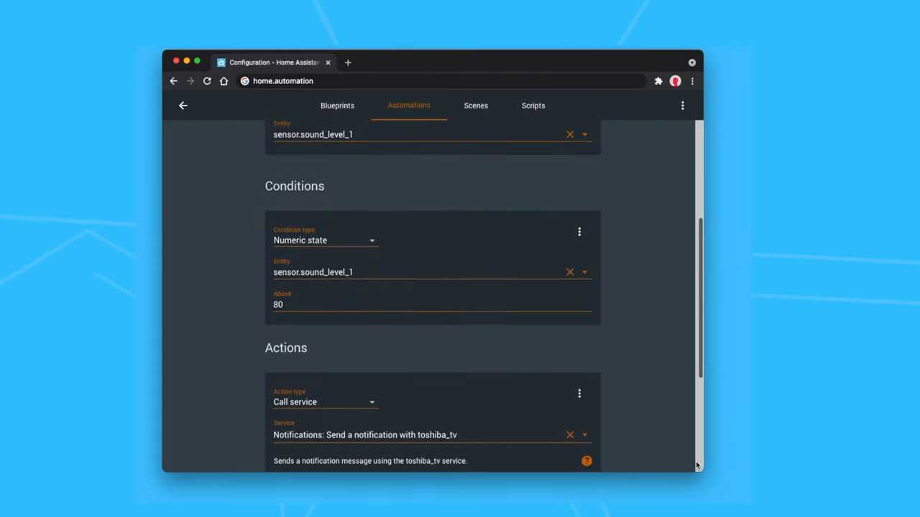
{"action": "scroll", "scroll_direction": "down", "scroll_amount": 3}
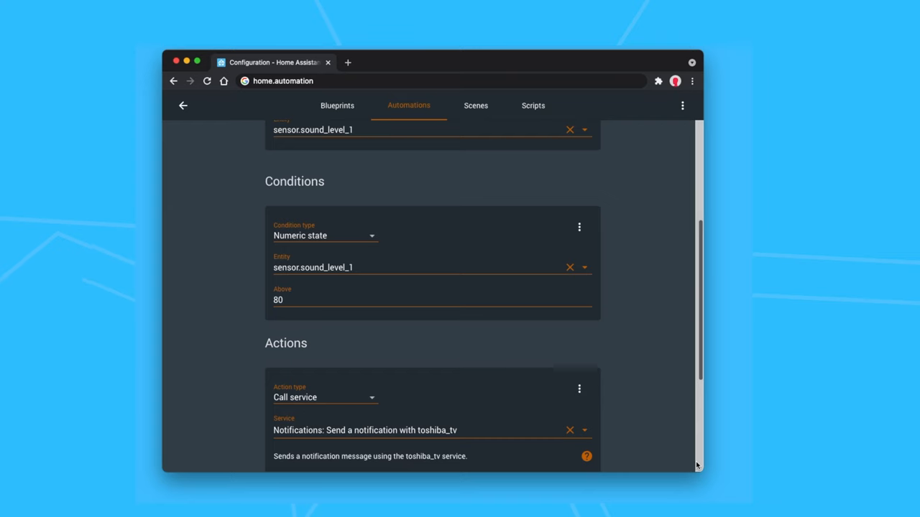
{"action": "scroll", "scroll_direction": "down", "scroll_amount": 3}
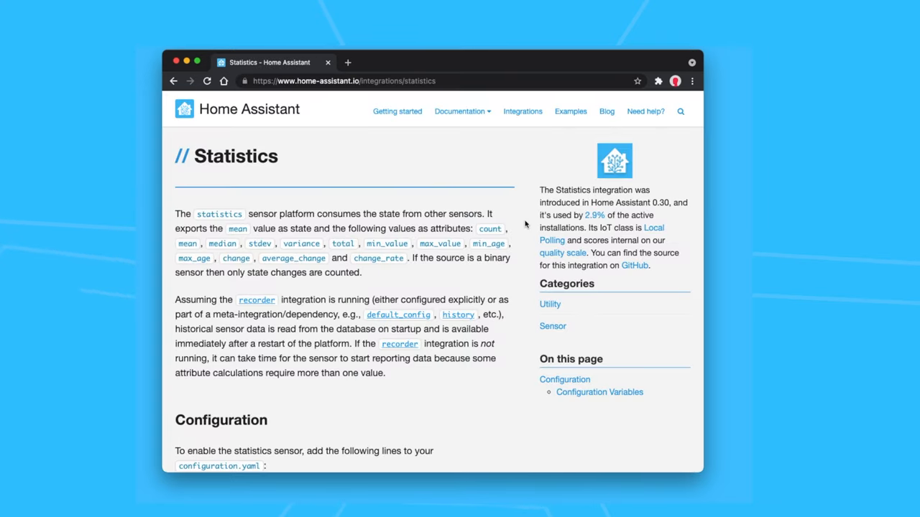
Scroll the Statistics sensor integration docs down to the configuration and example card.
{"action": "scroll", "scroll_direction": "down", "scroll_amount": 3}
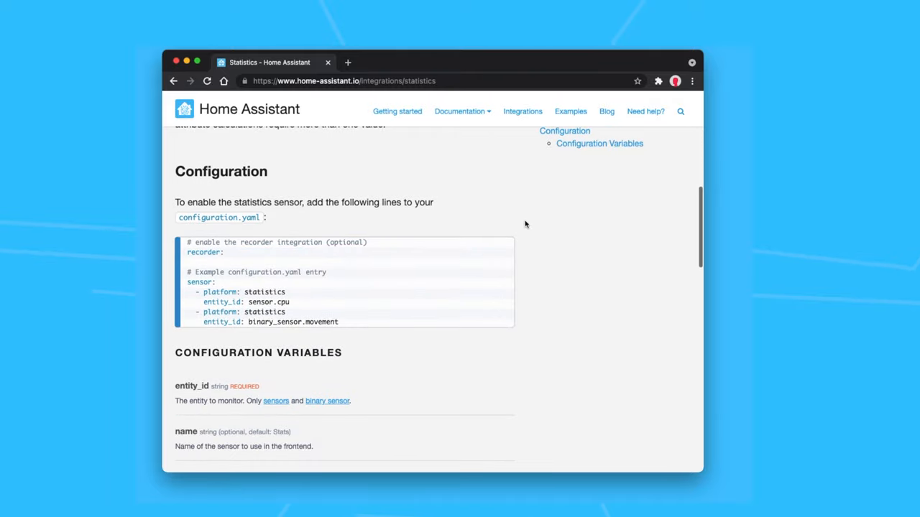
{"action": "scroll", "scroll_direction": "down", "scroll_amount": 3}
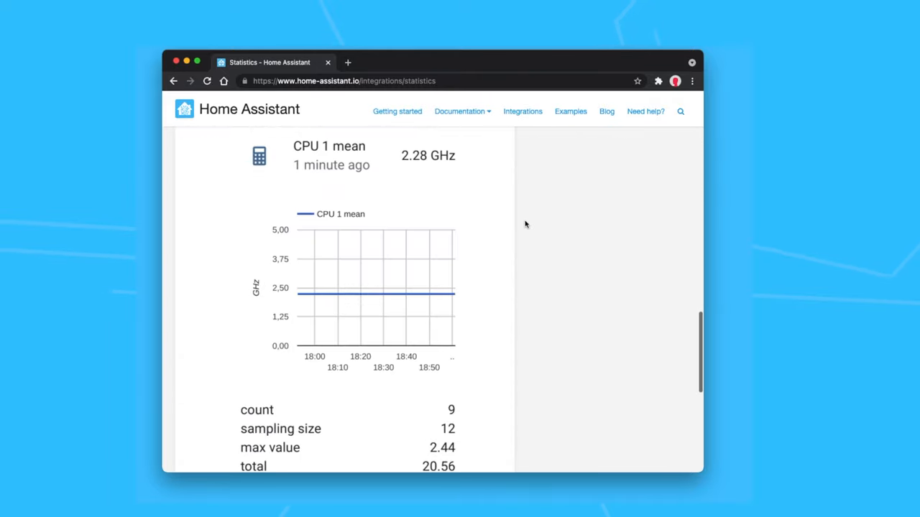
{"action": "scroll", "scroll_direction": "down", "scroll_amount": 3}
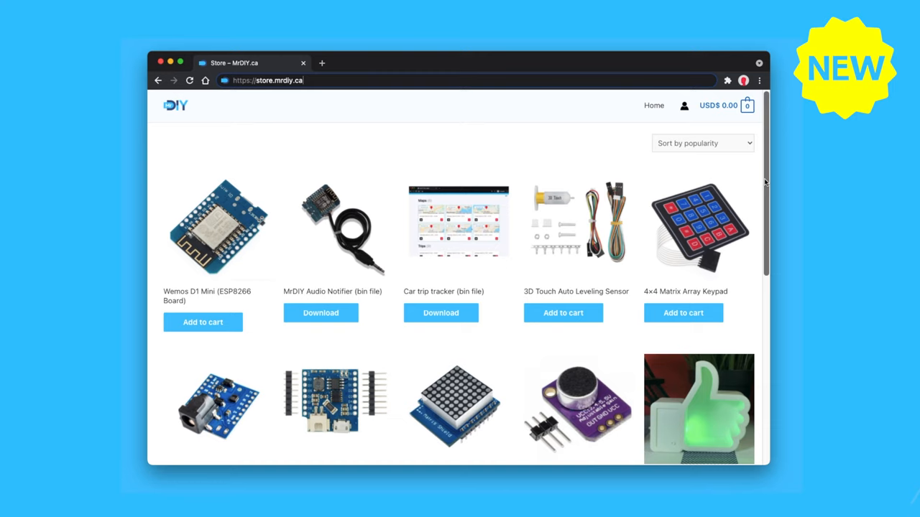
Scroll the MrDIY store catalogue down to its last products.
{"action": "scroll", "scroll_direction": "down", "scroll_amount": 3}
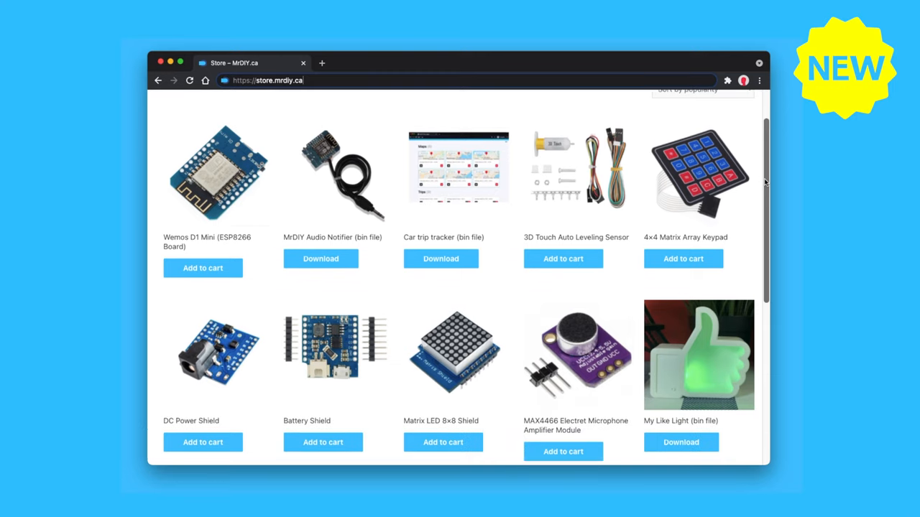
{"action": "scroll", "scroll_direction": "down", "scroll_amount": 3}
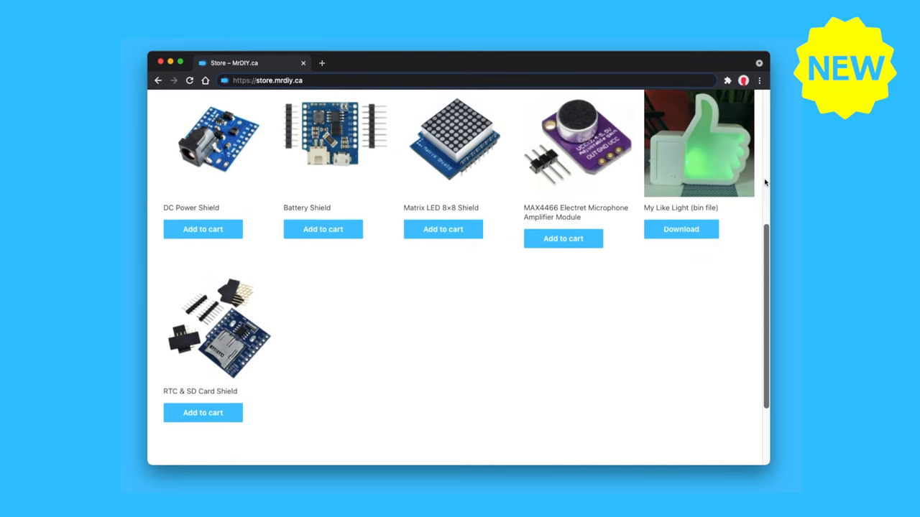